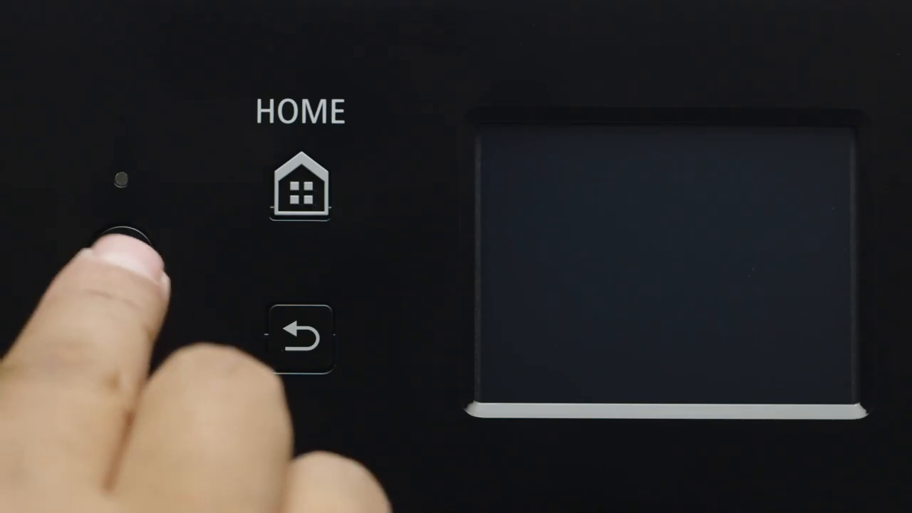
# Step: Power on the printer and reach its LAN settings from the Wi-Fi status screen
pyautogui.click(121, 256)
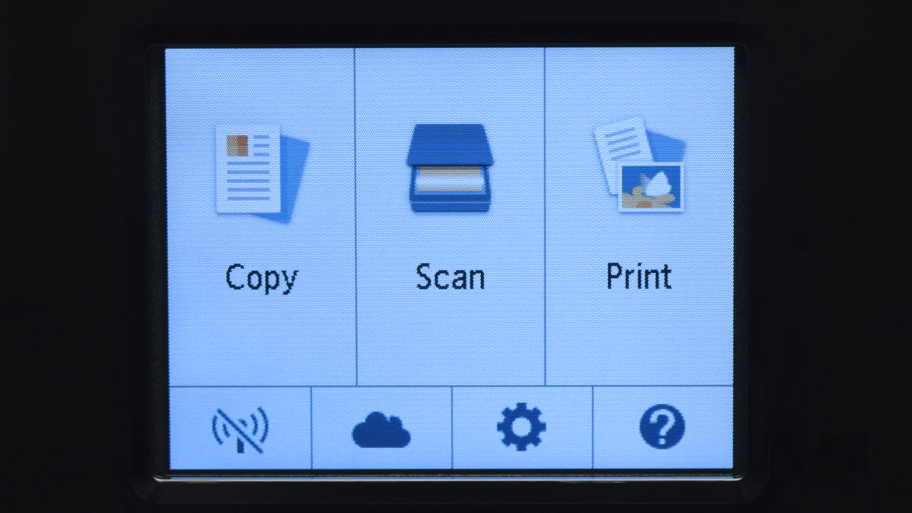
pyautogui.click(239, 426)
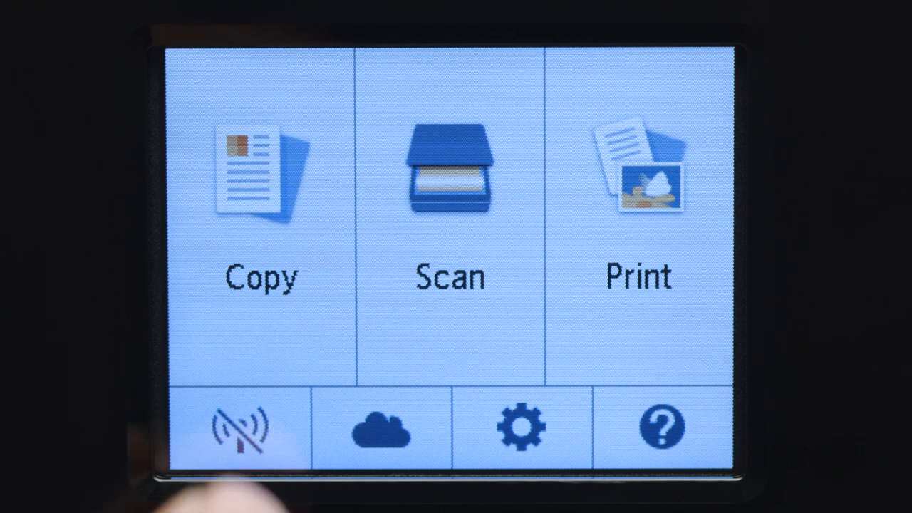
pyautogui.click(239, 427)
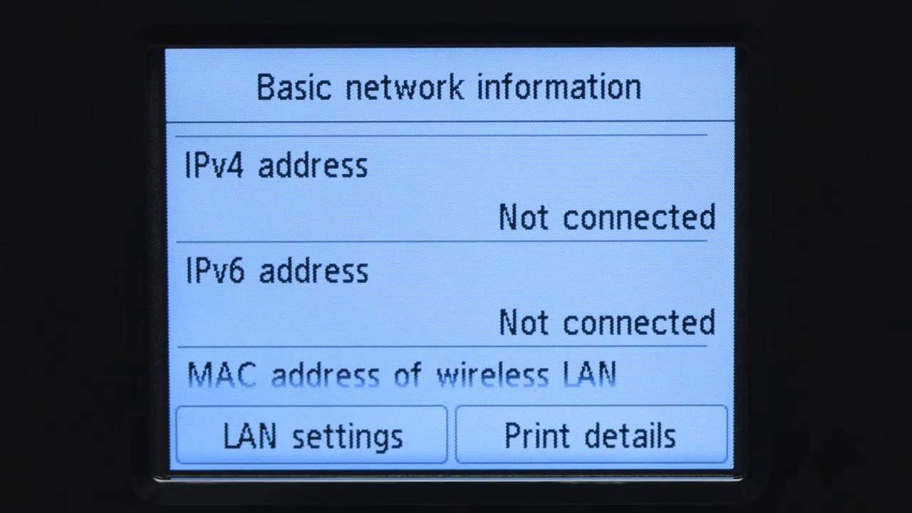
pyautogui.click(311, 436)
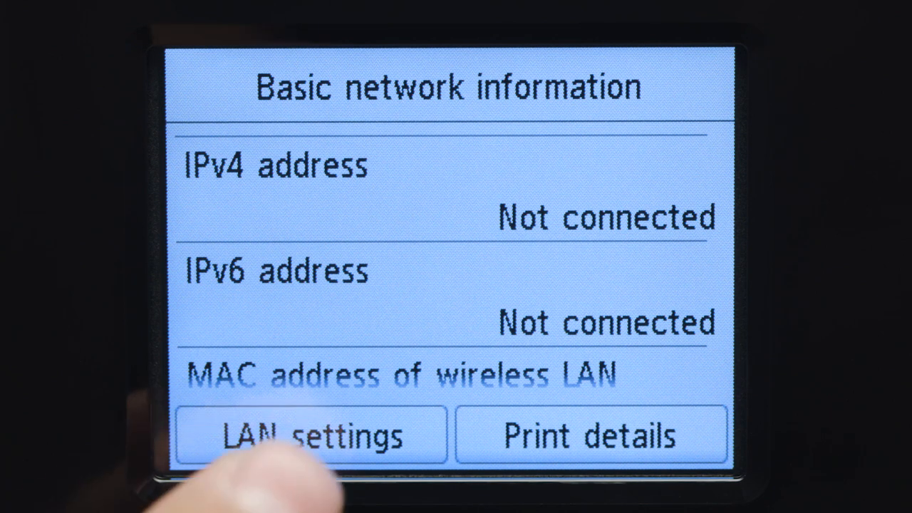
pyautogui.click(311, 436)
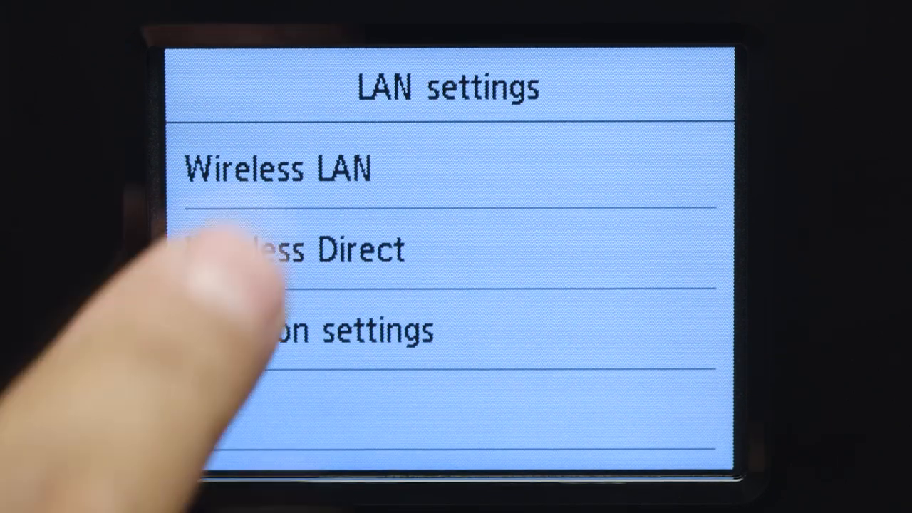
# Step: Start Easy wireless connect under Wireless LAN setup and confirm settings will come from the smartphone
pyautogui.click(278, 168)
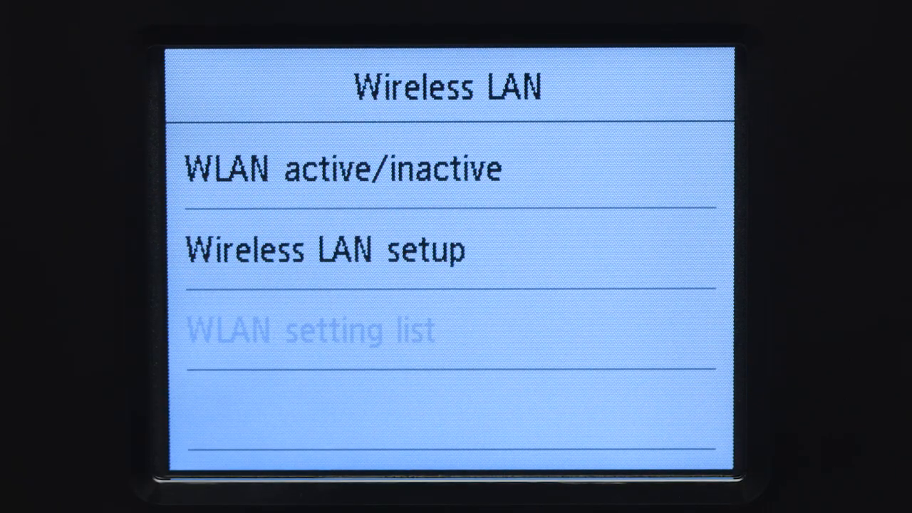
pyautogui.click(325, 251)
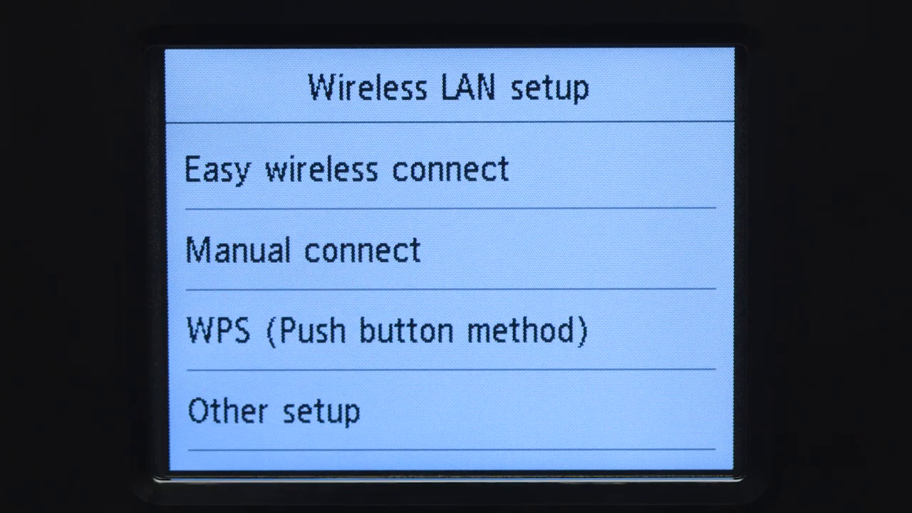
pyautogui.click(346, 168)
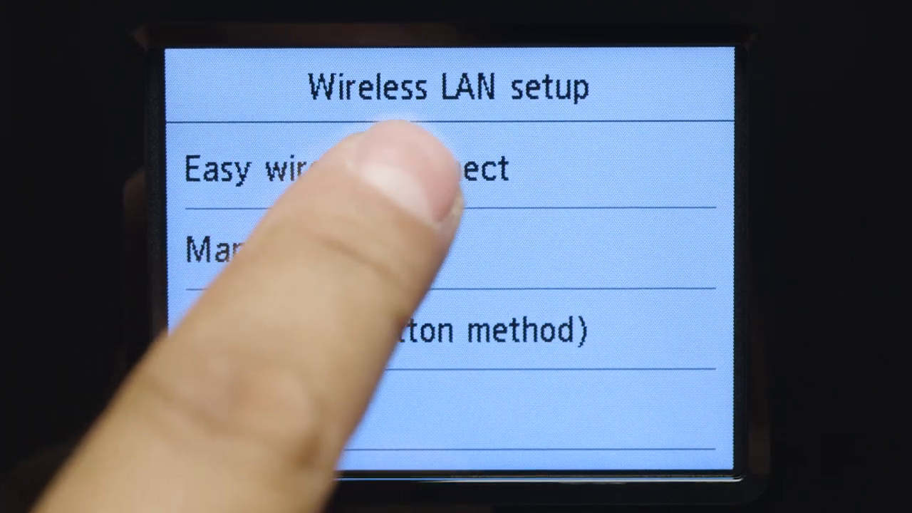
pyautogui.click(341, 168)
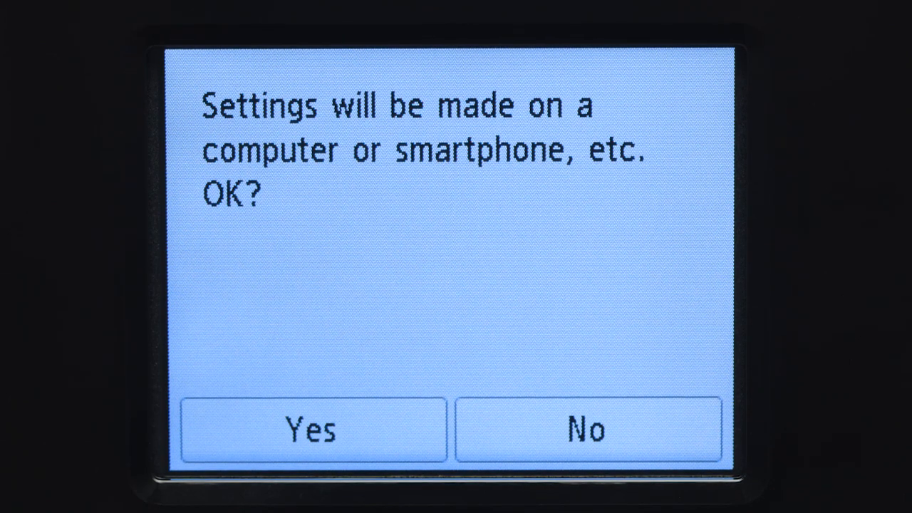
pyautogui.click(310, 429)
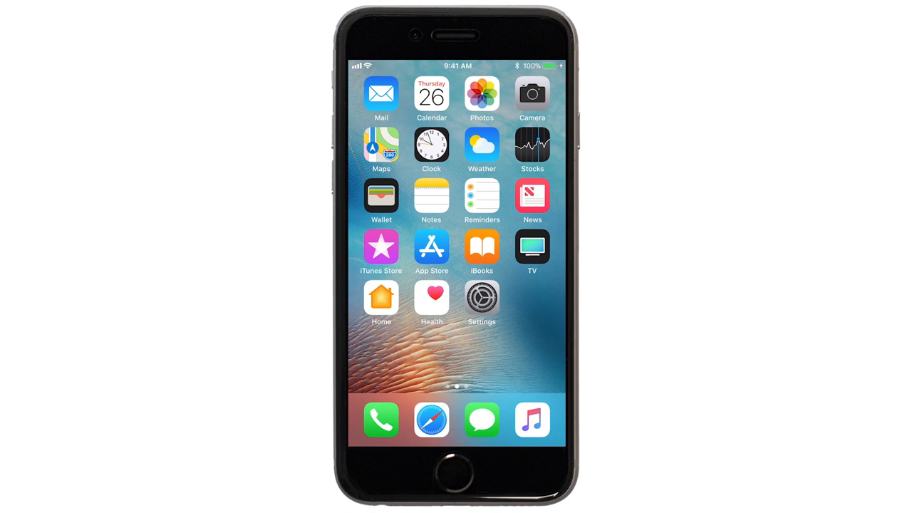
# Step: Search the App Store for 'canon print' using the suggested term
pyautogui.click(431, 248)
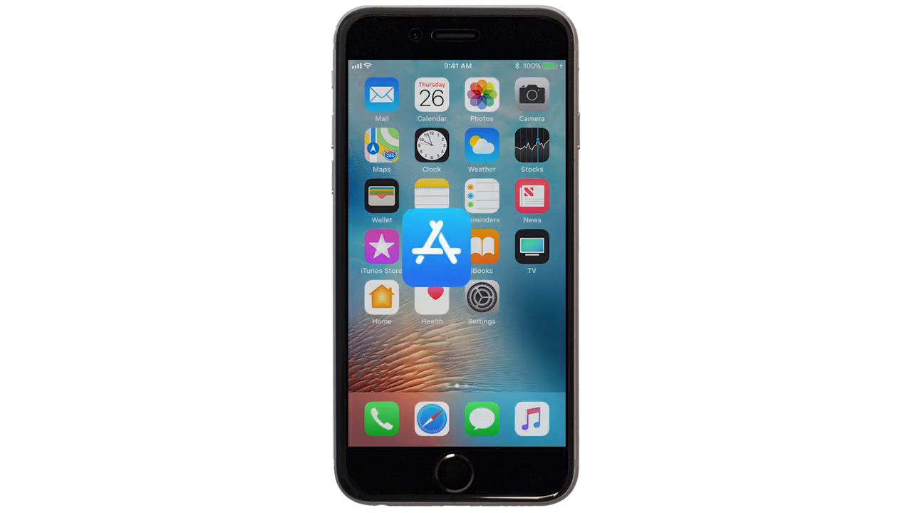
pyautogui.click(432, 248)
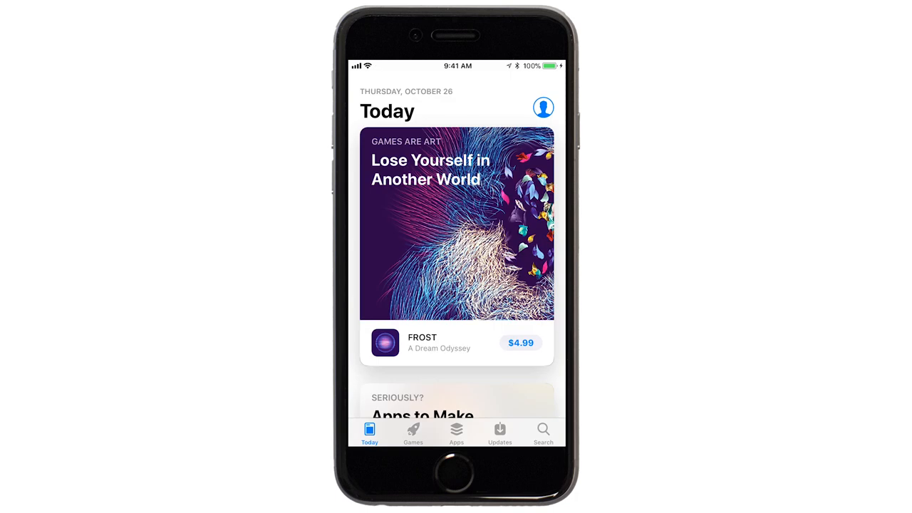
pyautogui.click(542, 433)
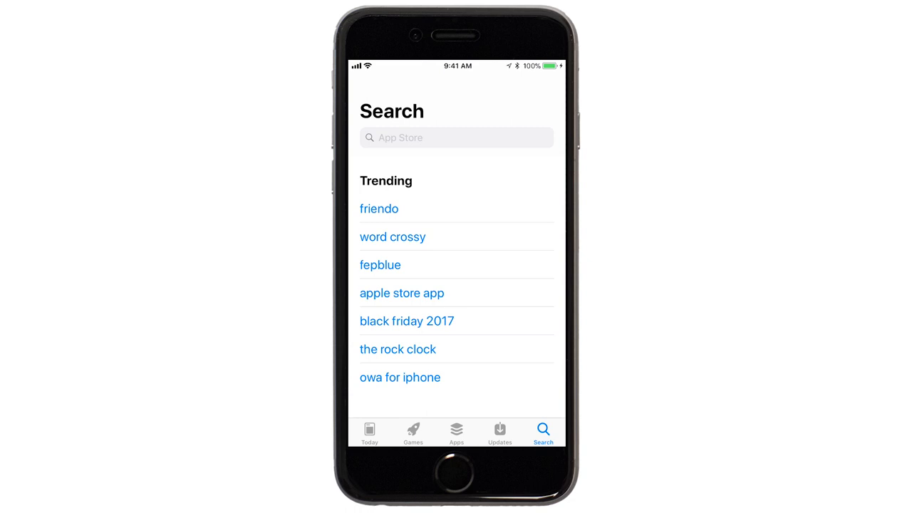
pyautogui.click(456, 136)
pyautogui.write('canon pr')
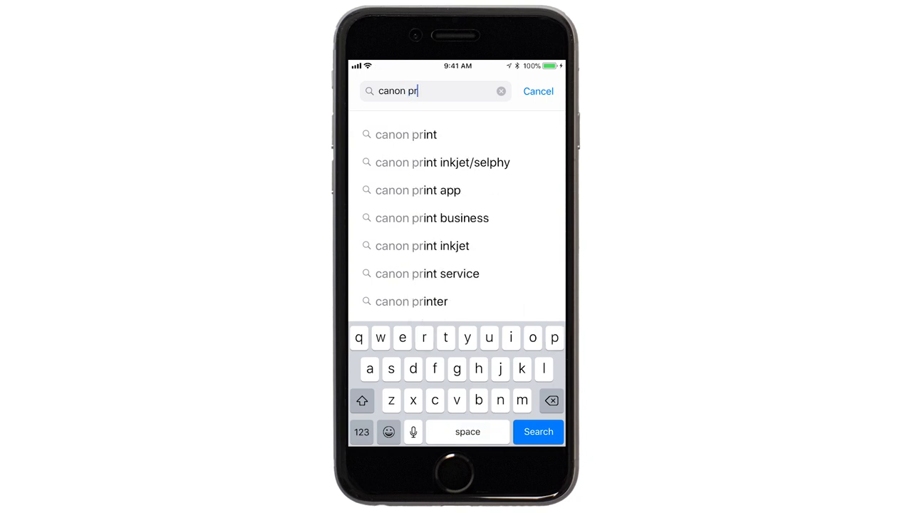
pyautogui.click(539, 432)
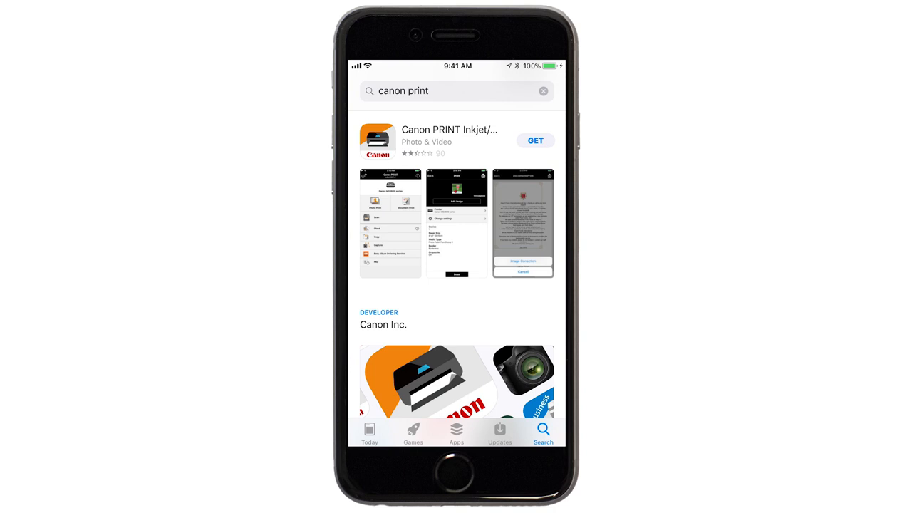
# Step: Get the Canon PRINT Inkjet/SELPHY app downloading onto the phone
pyautogui.click(536, 141)
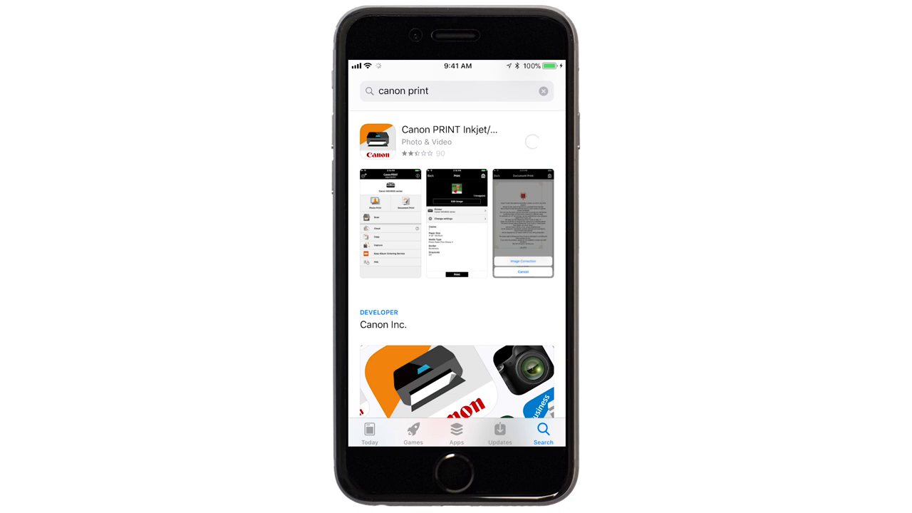
pyautogui.click(533, 141)
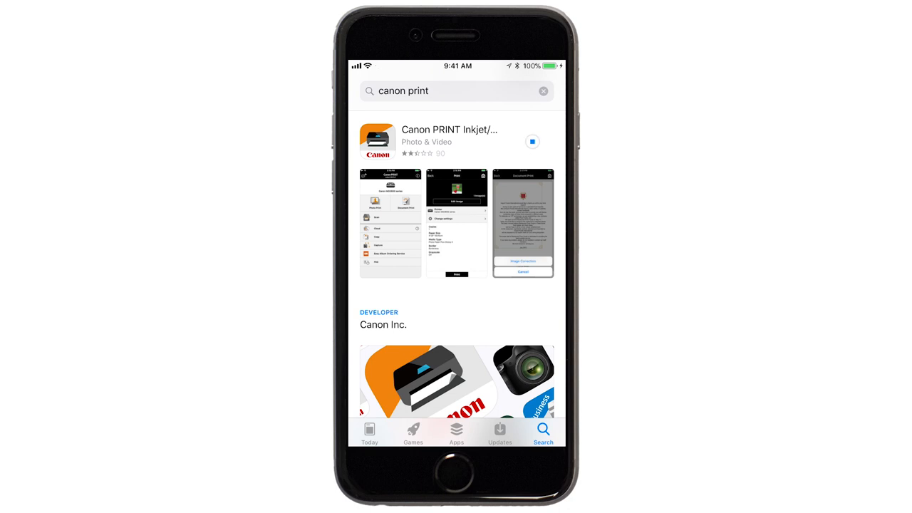
pyautogui.click(533, 141)
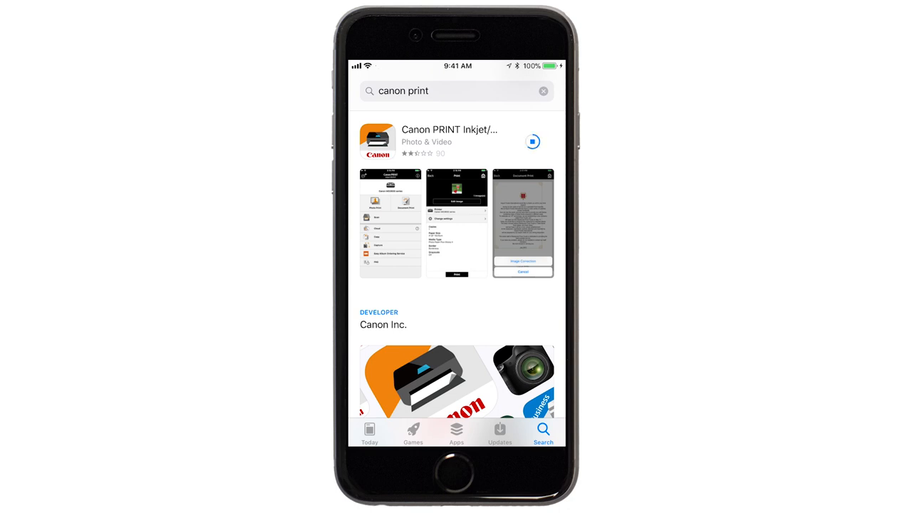
pyautogui.click(533, 141)
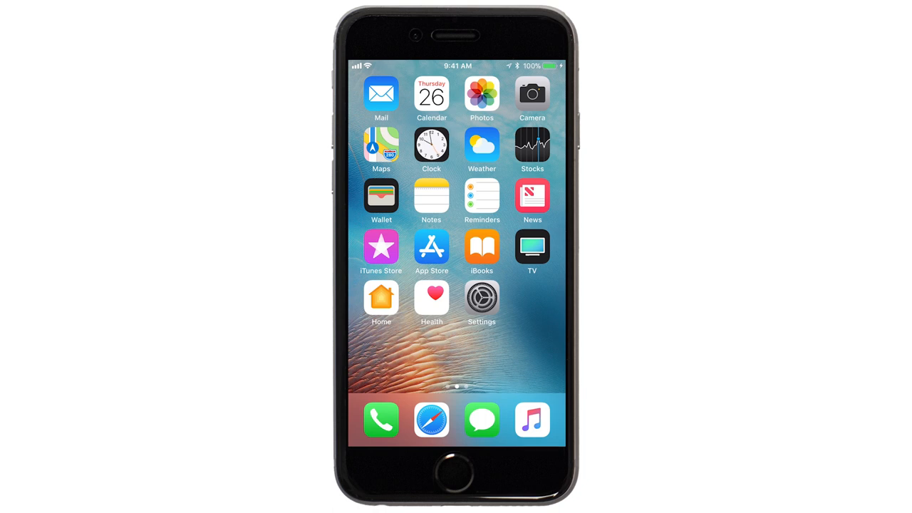
# Step: Join the printer's temporary unsecured Canon_ij Wi-Fi network from iOS Wi-Fi settings
pyautogui.click(481, 298)
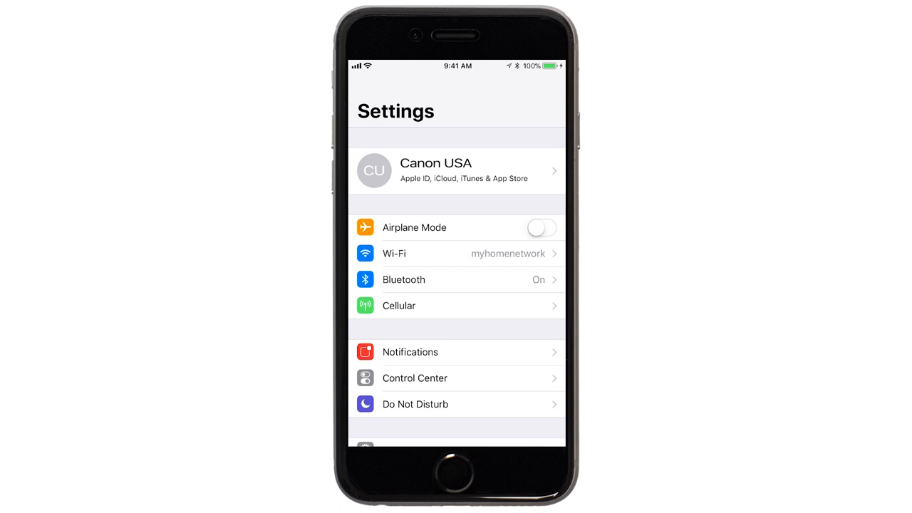
pyautogui.click(394, 253)
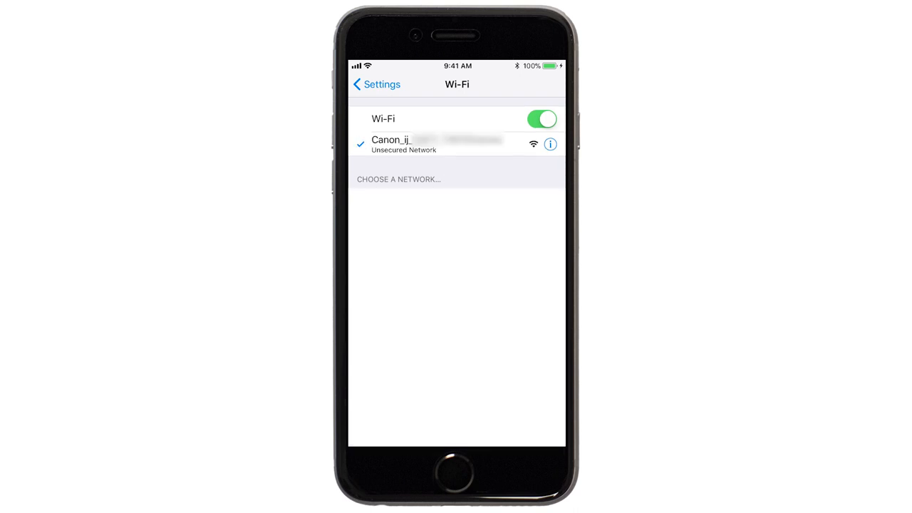
pyautogui.click(456, 473)
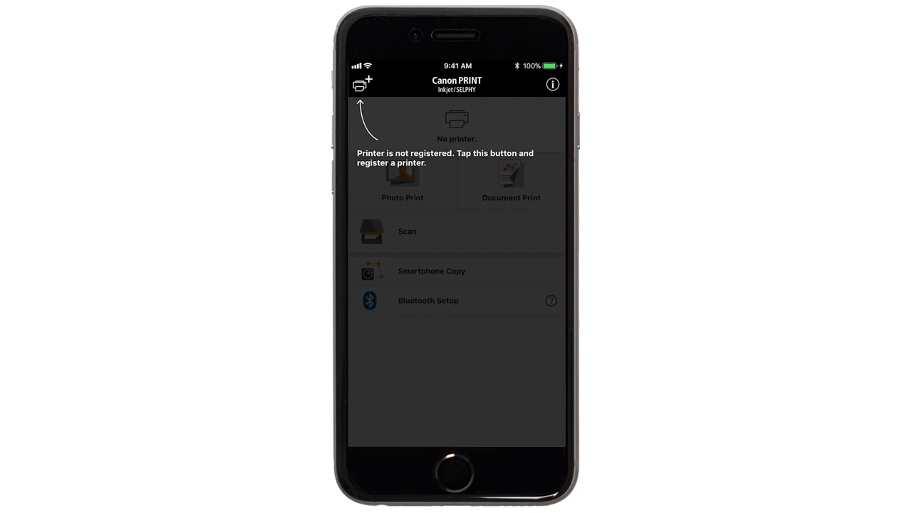
# Step: Begin registering a new printer and launch the wireless LAN setup in the app
pyautogui.click(362, 84)
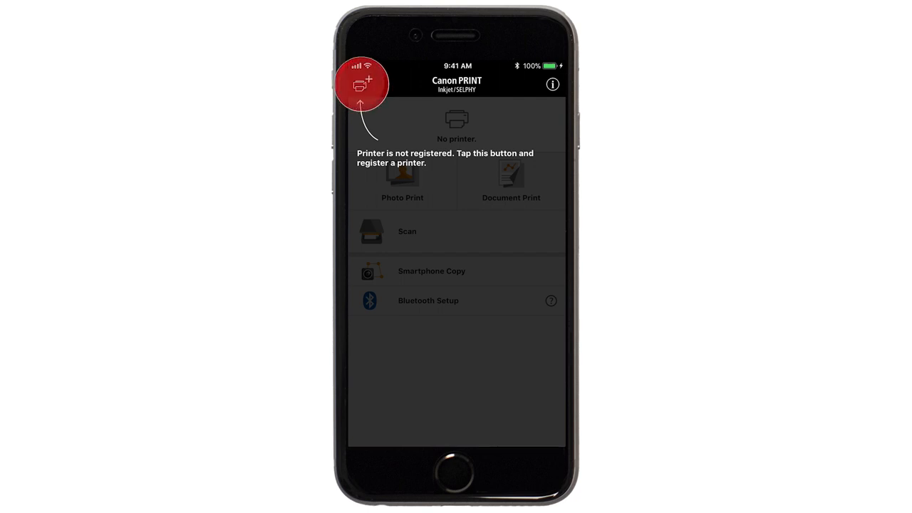
pyautogui.click(362, 83)
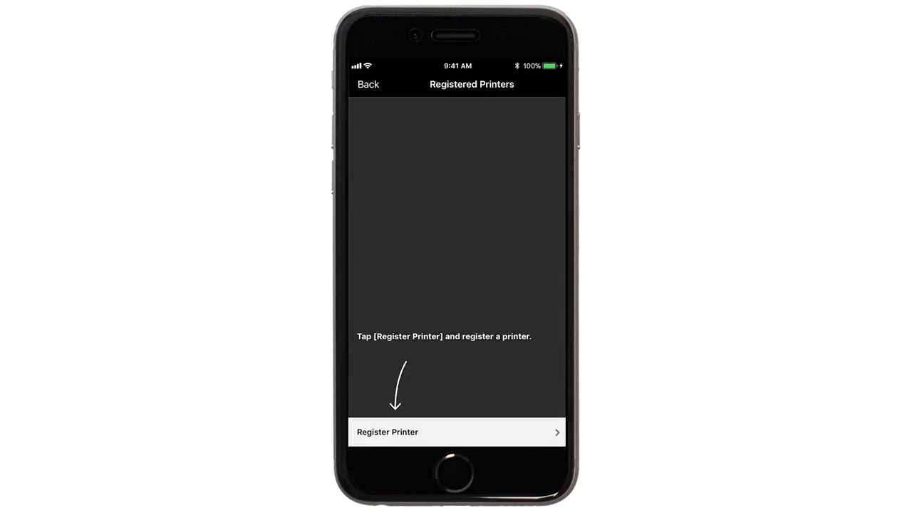
pyautogui.click(456, 432)
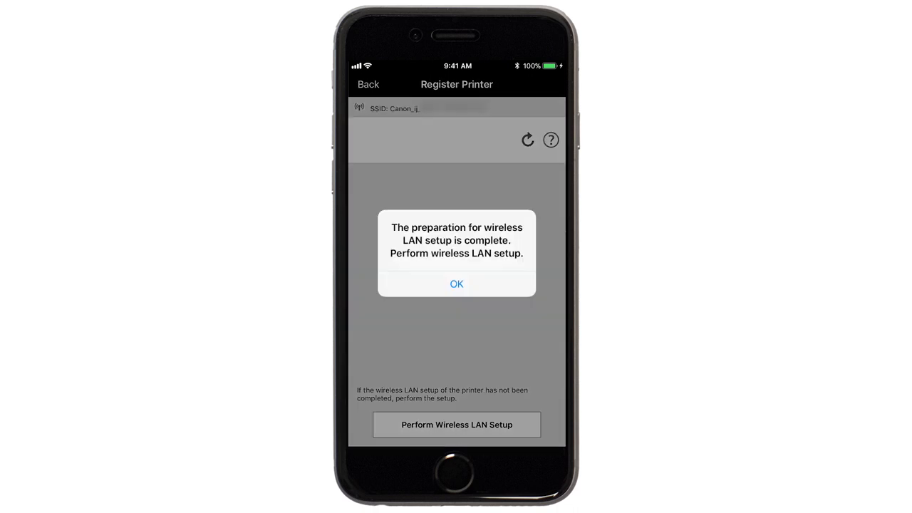
pyautogui.click(456, 283)
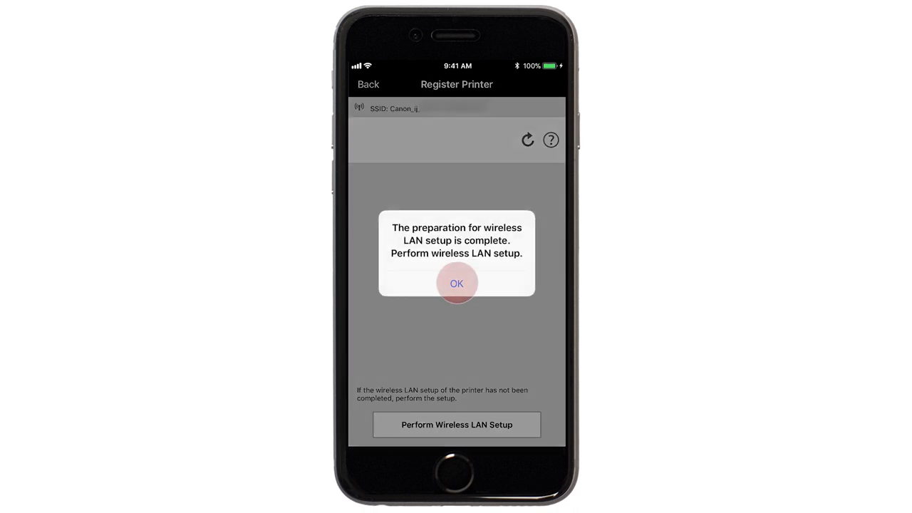
pyautogui.click(456, 282)
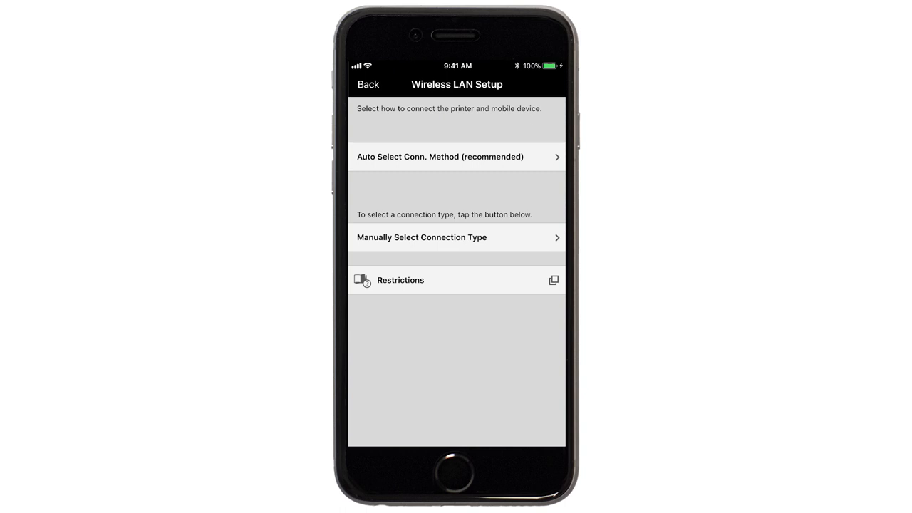
# Step: Choose Auto Select, pick myhomenetwork with its password and send the settings to the printer
pyautogui.click(456, 156)
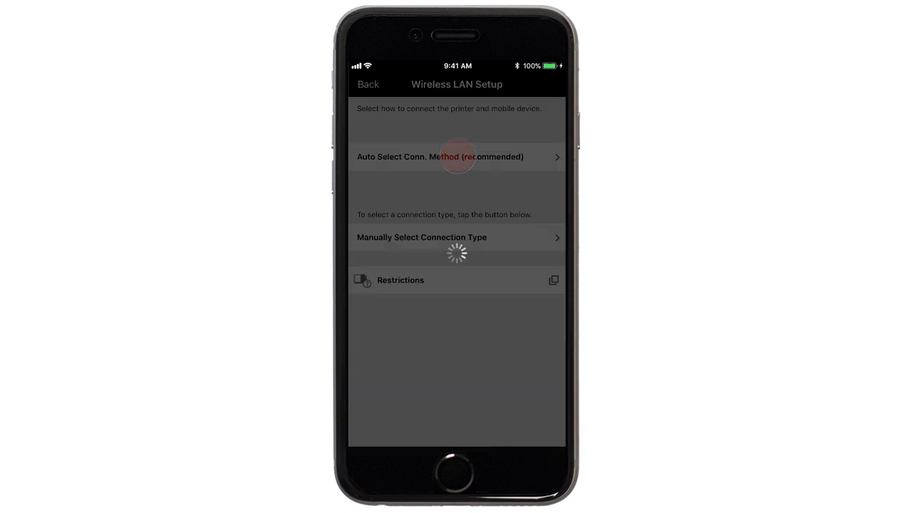
pyautogui.click(439, 157)
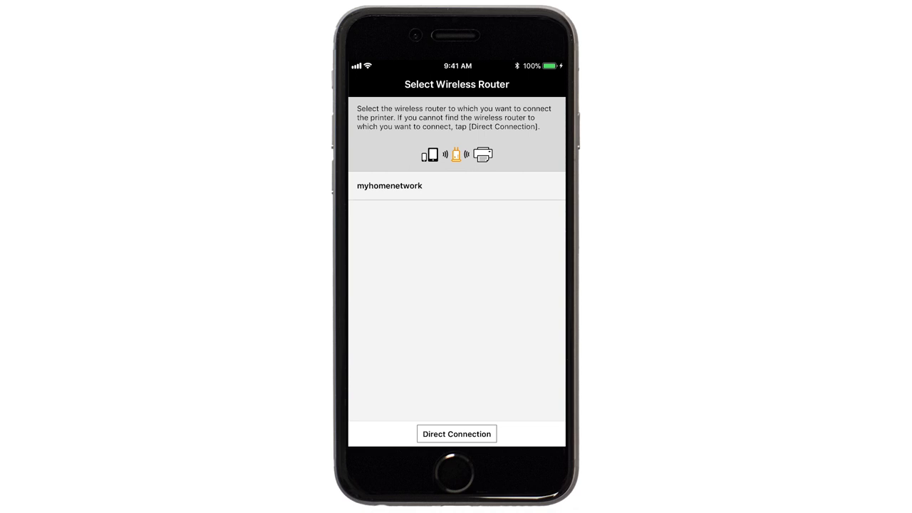
pyautogui.click(390, 185)
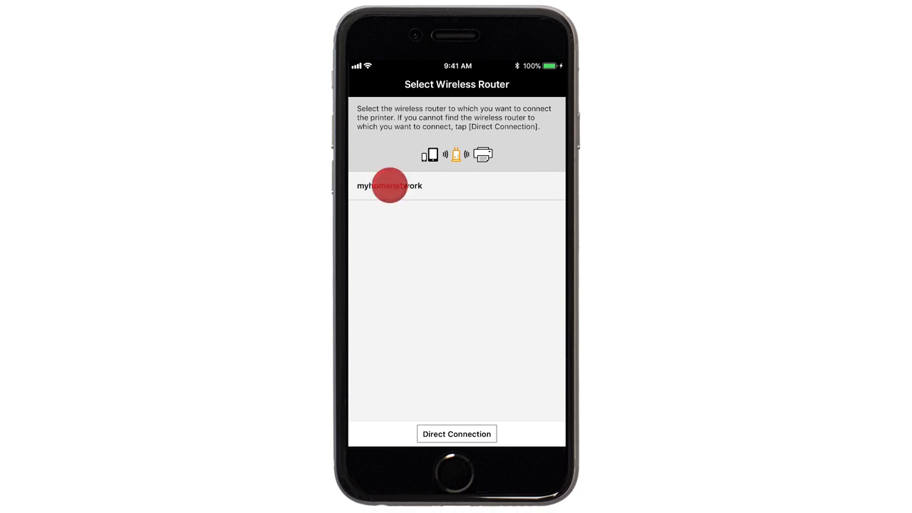
pyautogui.click(390, 185)
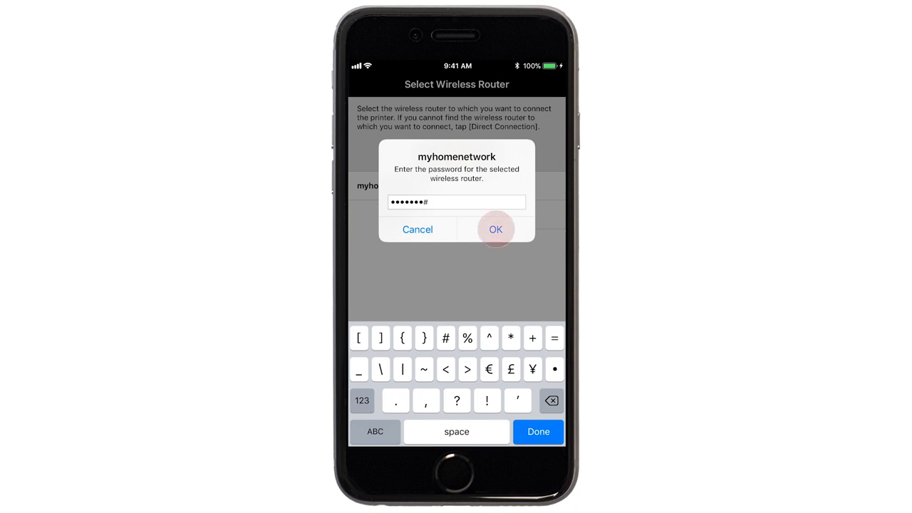
pyautogui.click(495, 228)
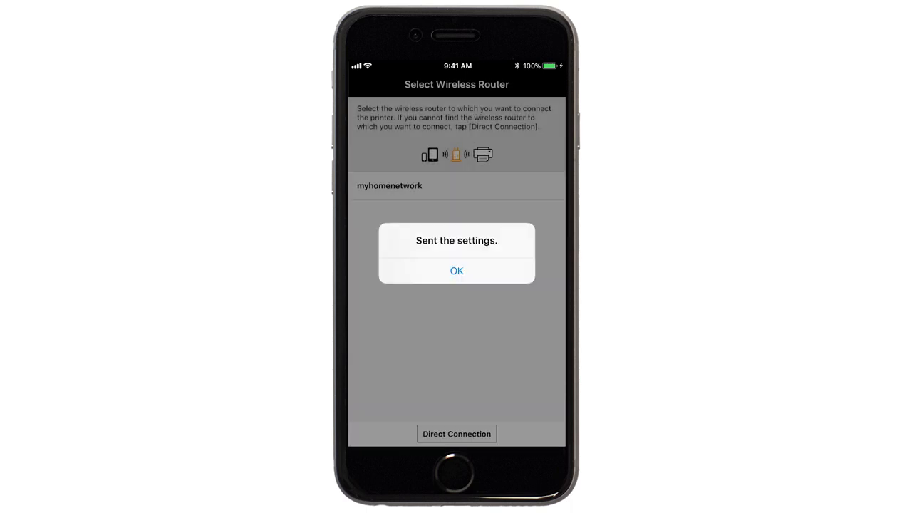
pyautogui.click(456, 271)
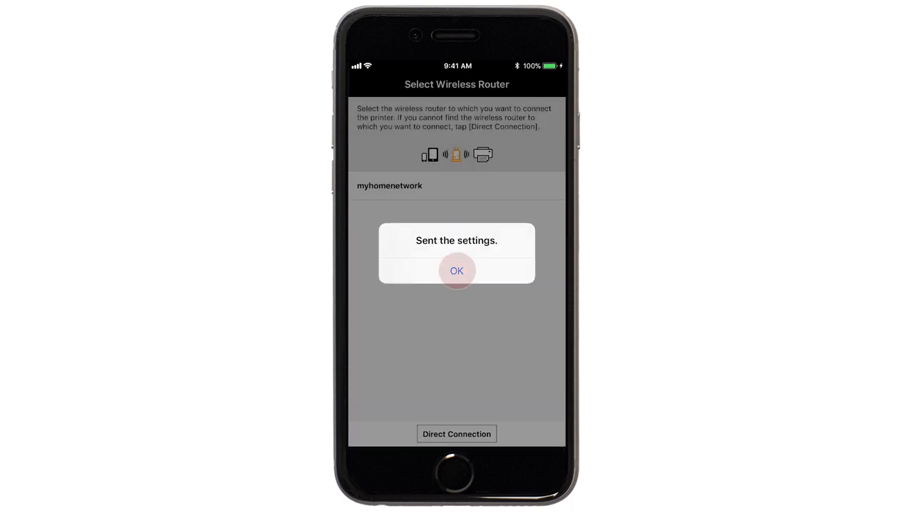
pyautogui.click(456, 271)
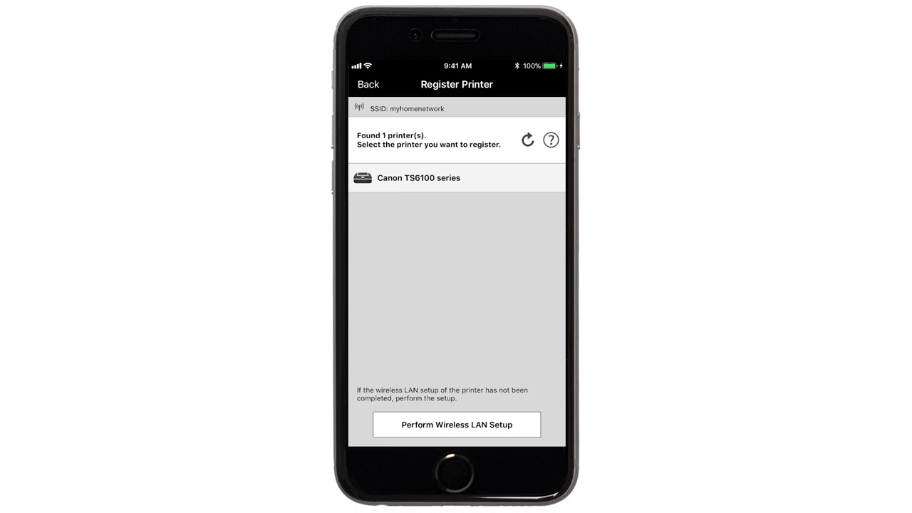
# Step: Register the found Canon TS6100 series under its default name and start selecting images to print
pyautogui.click(418, 176)
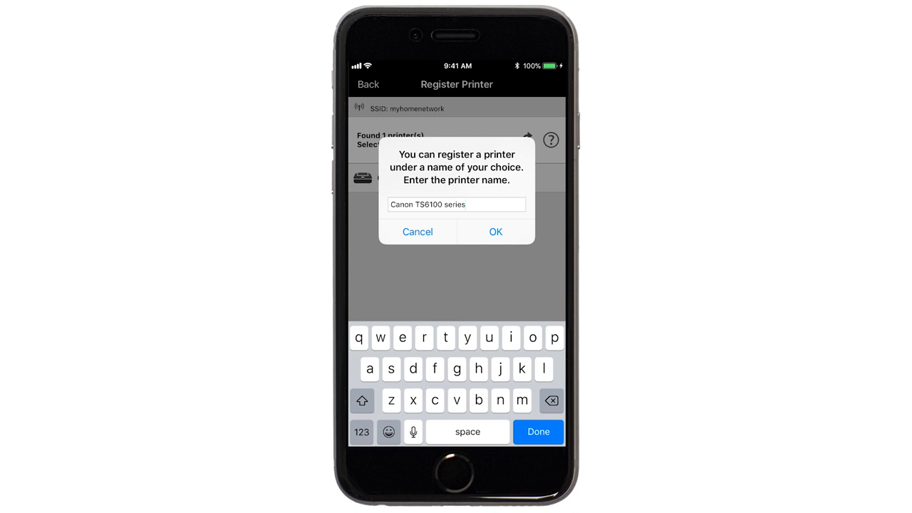
pyautogui.click(495, 231)
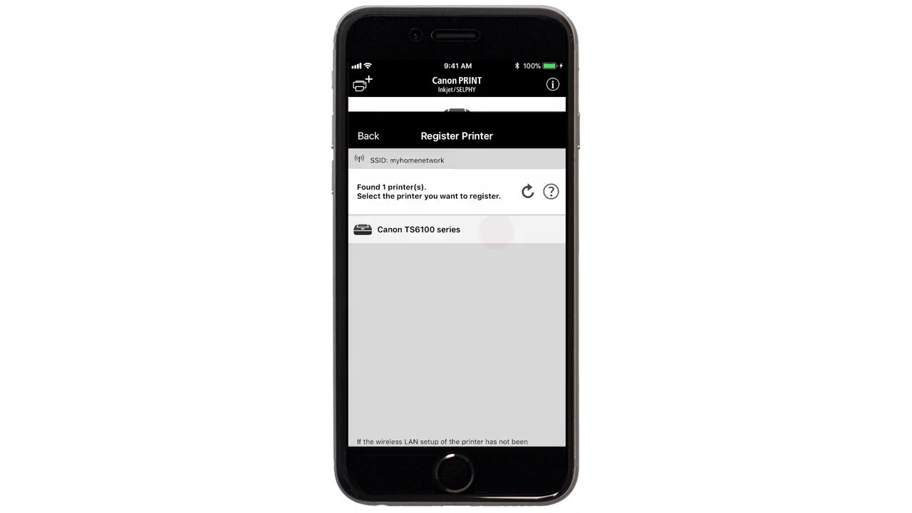
pyautogui.click(419, 230)
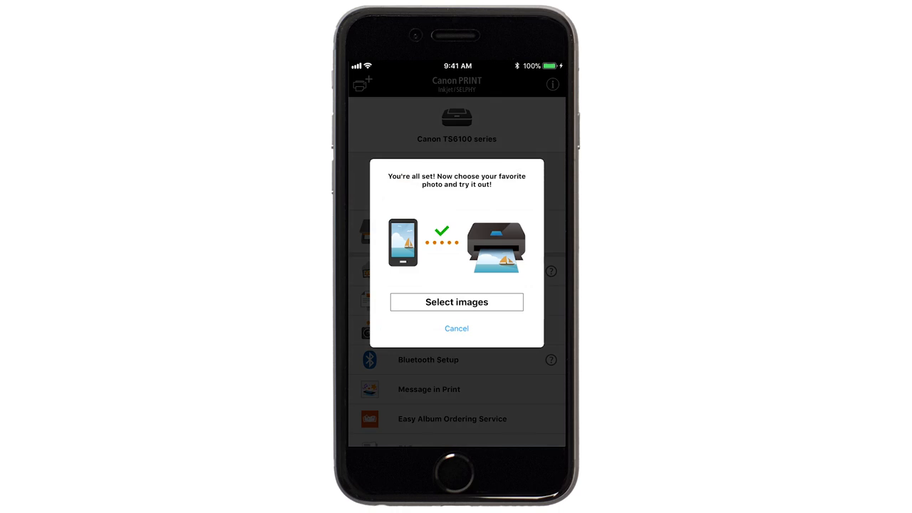
pyautogui.click(456, 302)
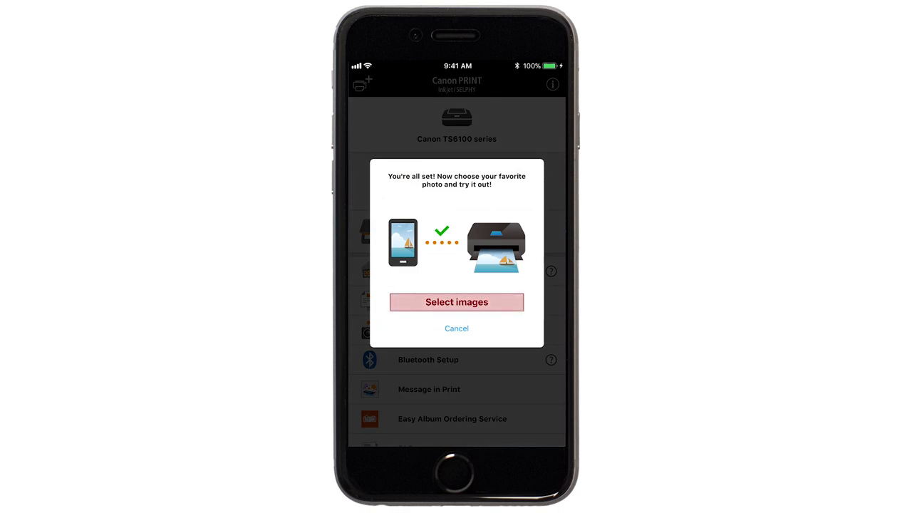